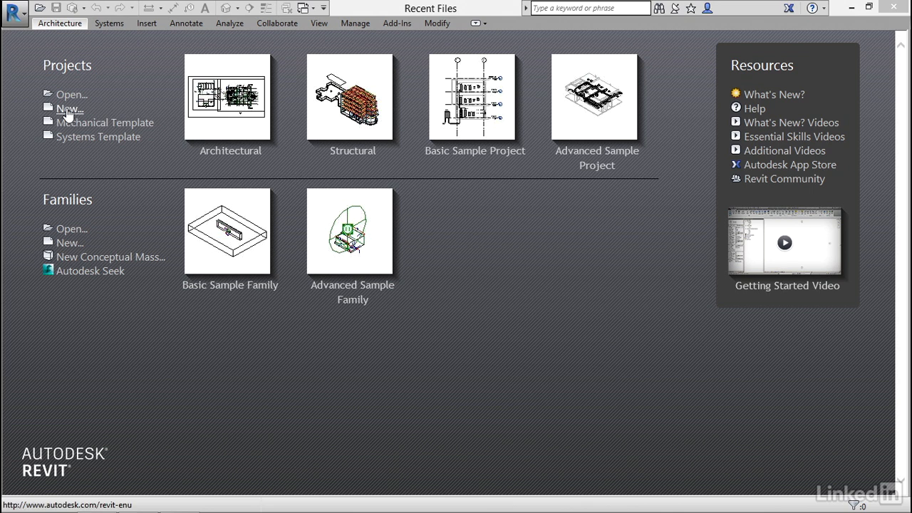
Create a new project from the Mechanical Template, opening the 1 - Mech floor plan
{"action": "left_click", "coordinate": [69, 108]}
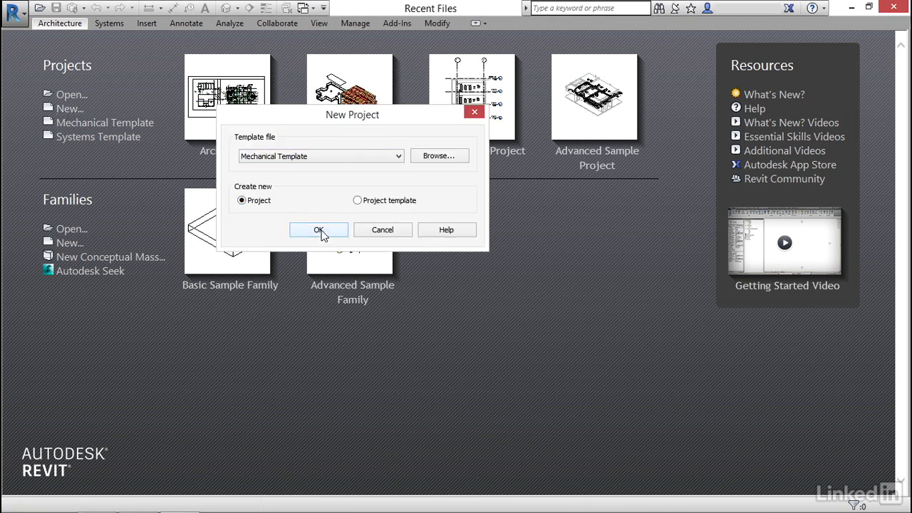
{"action": "left_click", "coordinate": [319, 229]}
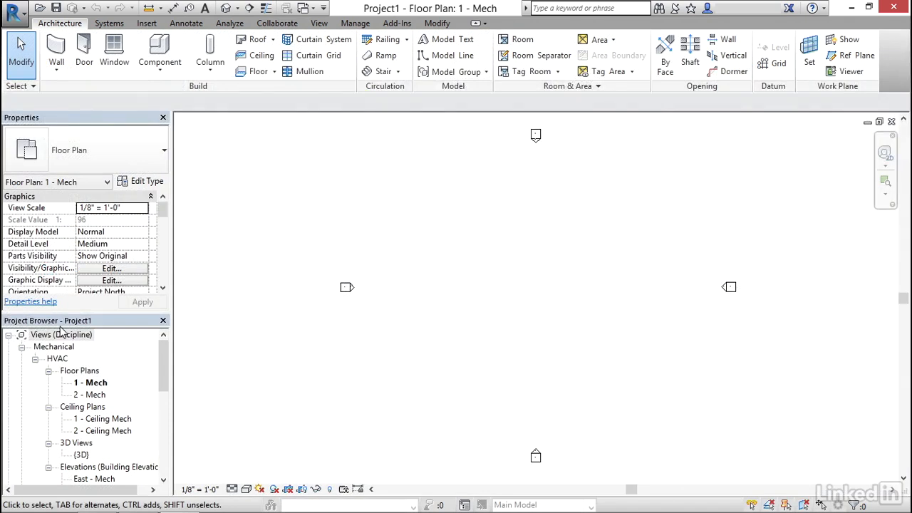
Show the Insert ribbon with the Import CAD and Link CAD tools
{"action": "left_click", "coordinate": [91, 383]}
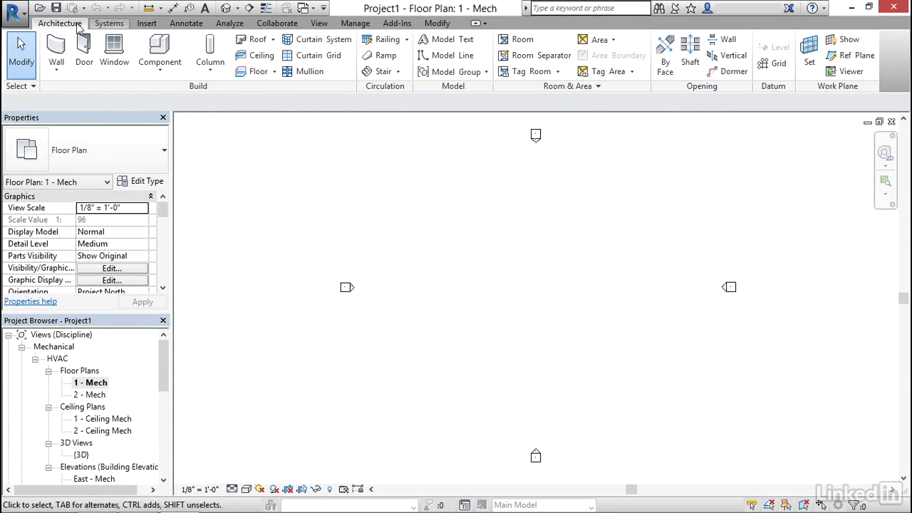
{"action": "left_click", "coordinate": [146, 22]}
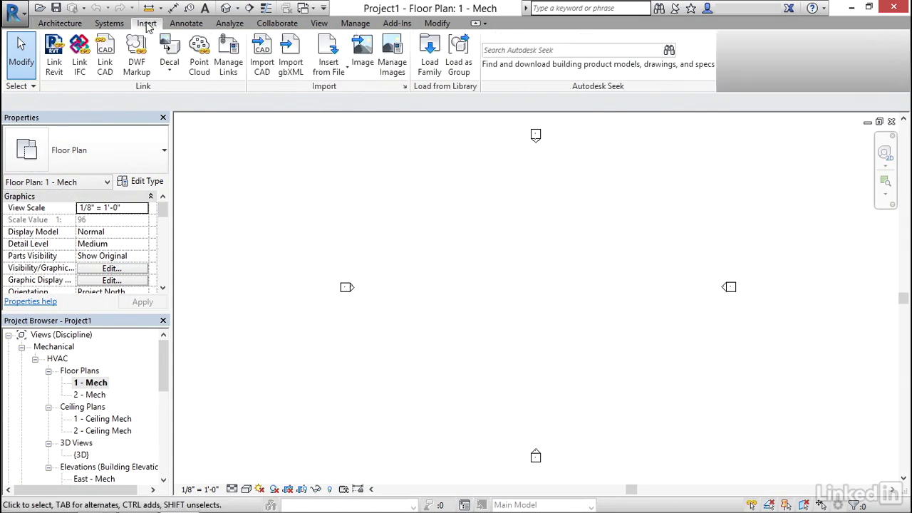
{"action": "mouse_move", "coordinate": [191, 115]}
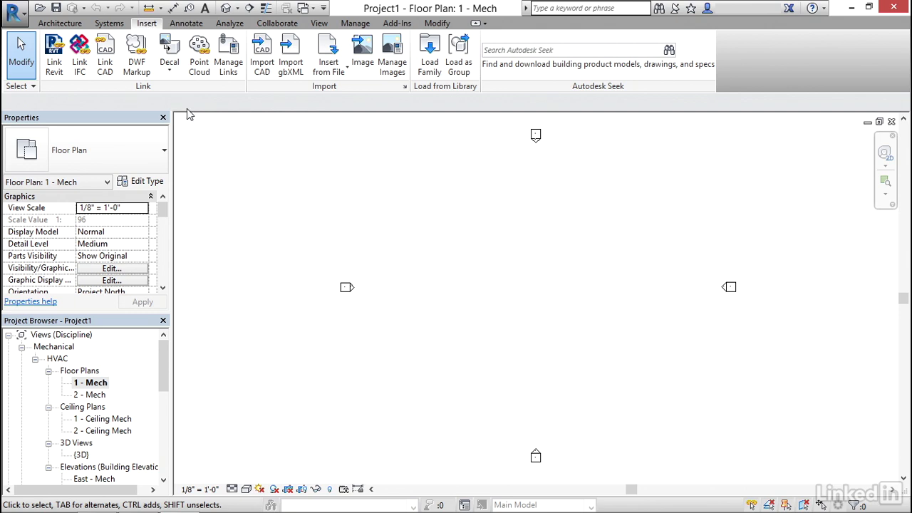
{"action": "mouse_move", "coordinate": [261, 54]}
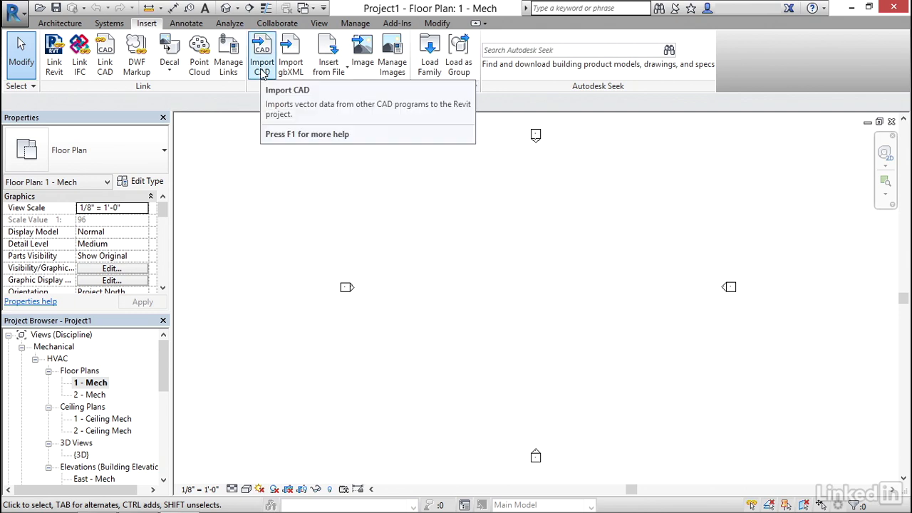
{"action": "mouse_move", "coordinate": [105, 54]}
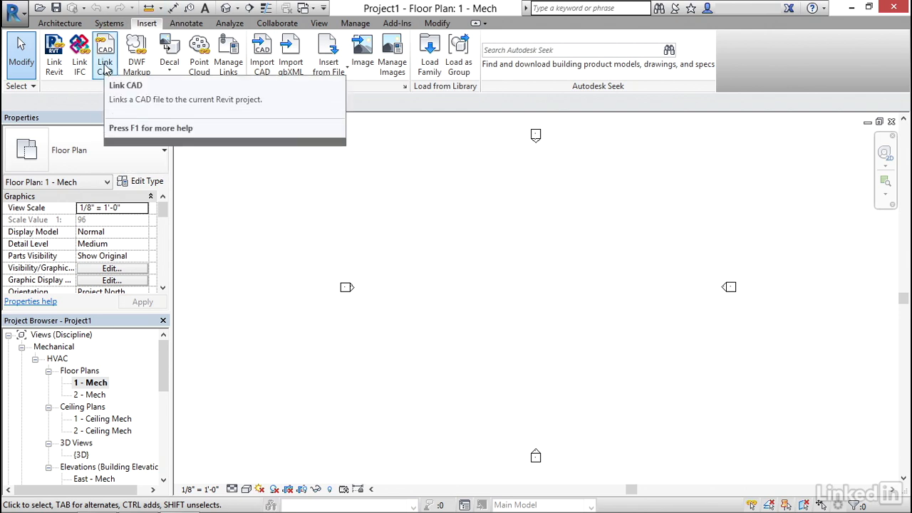
Start Link CAD and choose Architectural - Floor Plan - Level 1.dwg as the file to link
{"action": "left_click", "coordinate": [105, 54]}
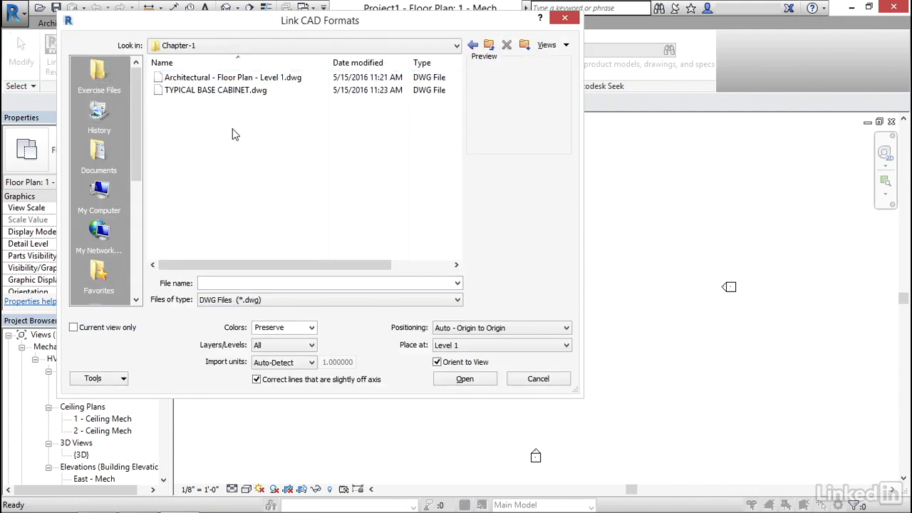
{"action": "left_click", "coordinate": [233, 77]}
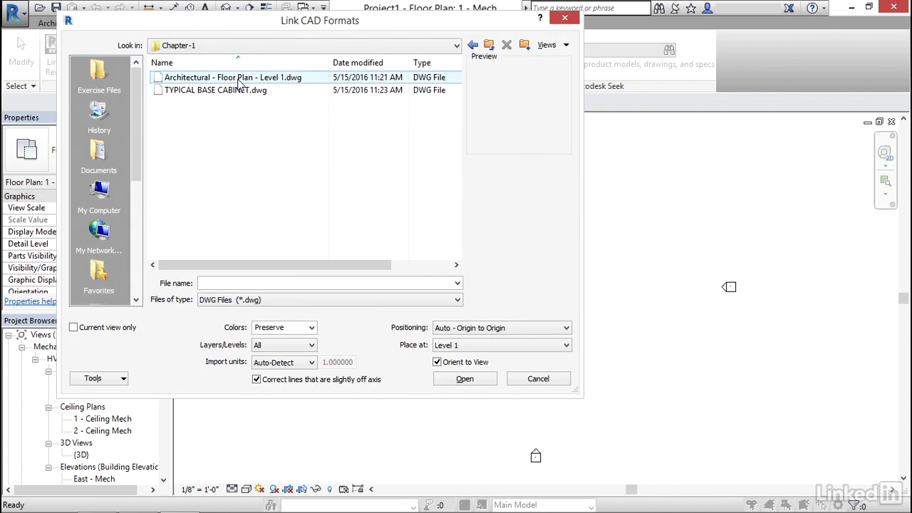
{"action": "left_click", "coordinate": [233, 77]}
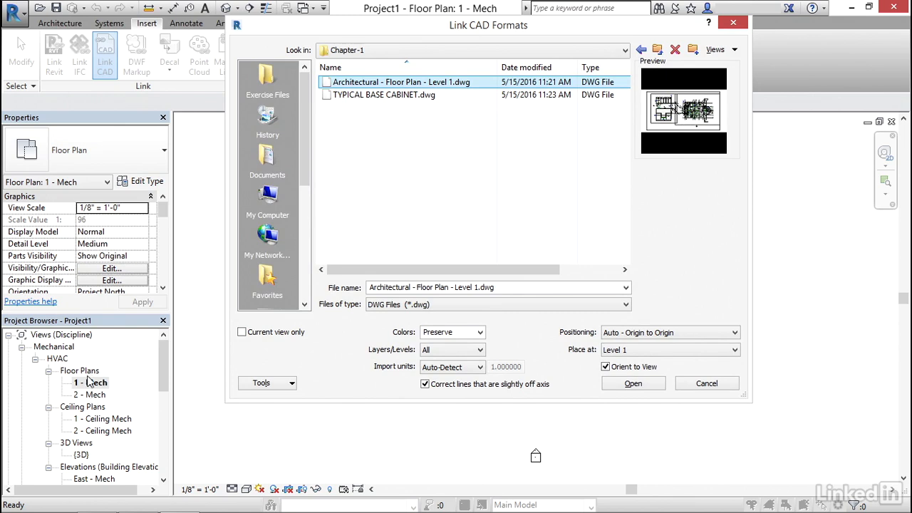
Set the link to Current view only, Black and White, Specify layers, Auto - Origin to Origin positioning
{"action": "left_click", "coordinate": [91, 382]}
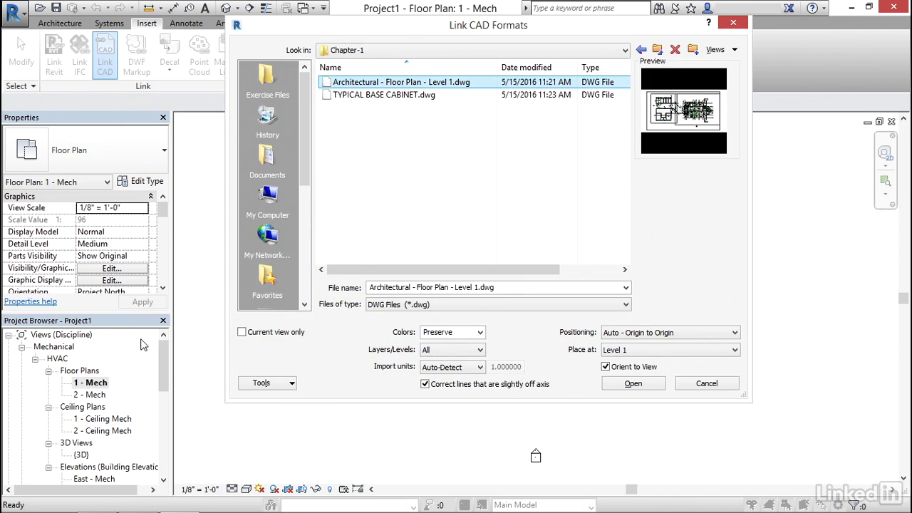
{"action": "left_click", "coordinate": [241, 331]}
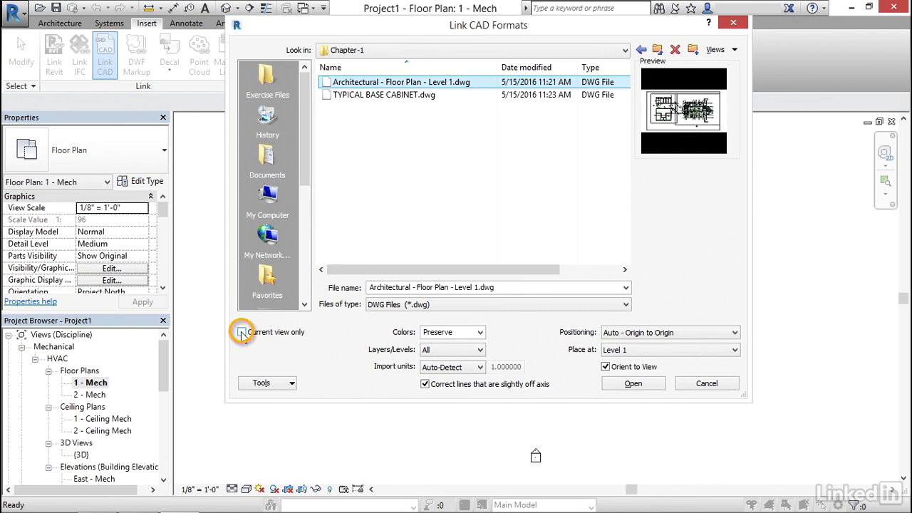
{"action": "left_click", "coordinate": [242, 332]}
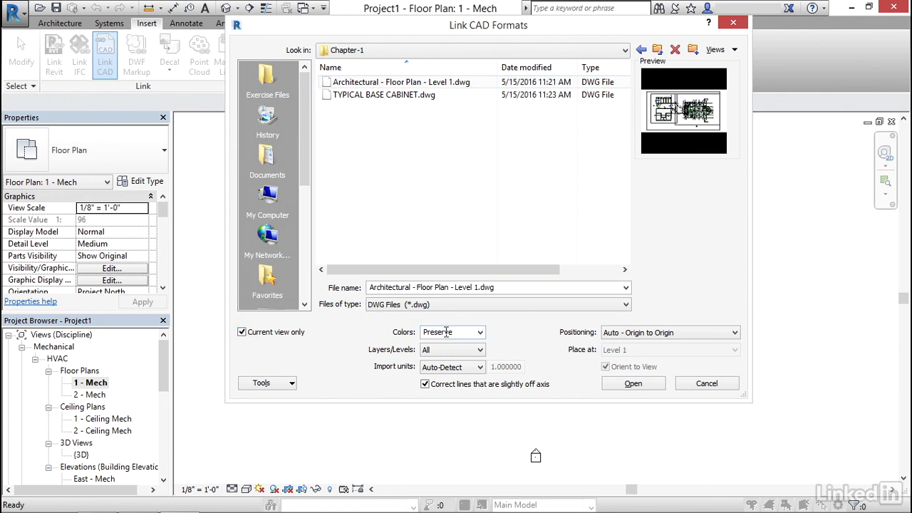
{"action": "mouse_move", "coordinate": [463, 332]}
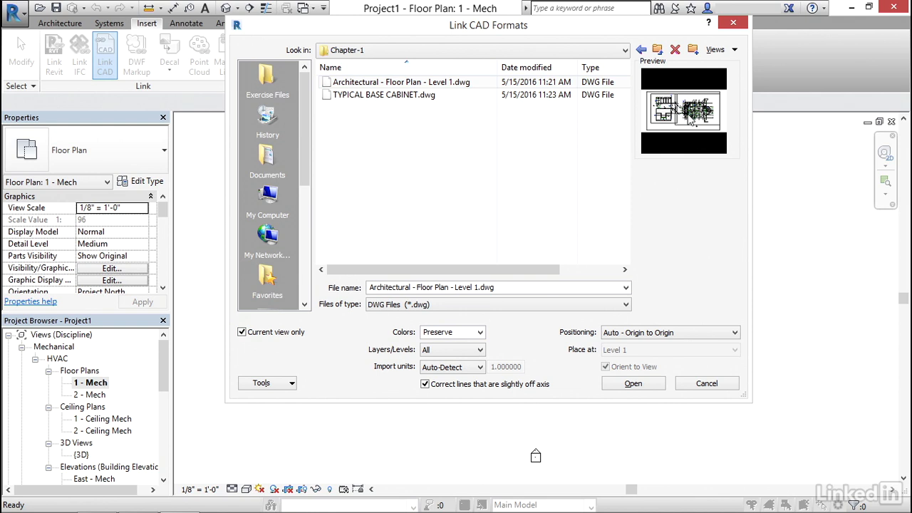
{"action": "mouse_move", "coordinate": [442, 220]}
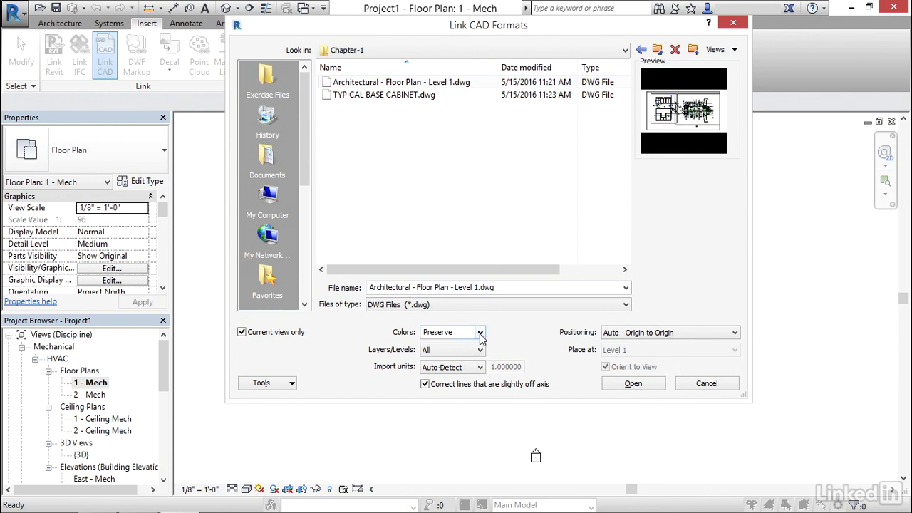
{"action": "left_click", "coordinate": [478, 332]}
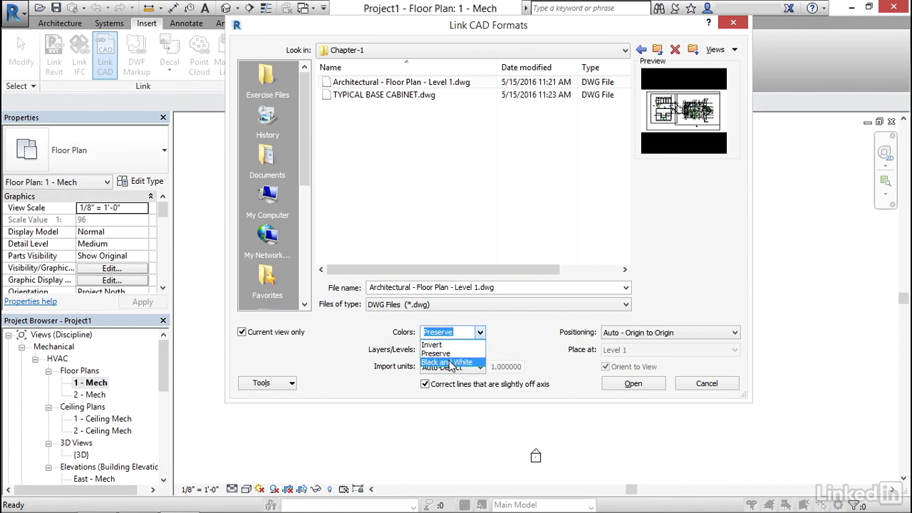
{"action": "mouse_move", "coordinate": [432, 345]}
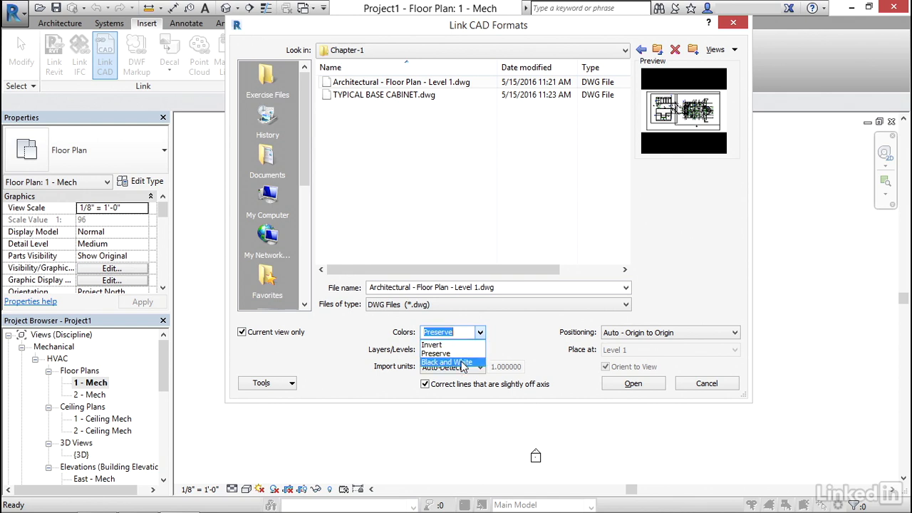
{"action": "left_click", "coordinate": [446, 362]}
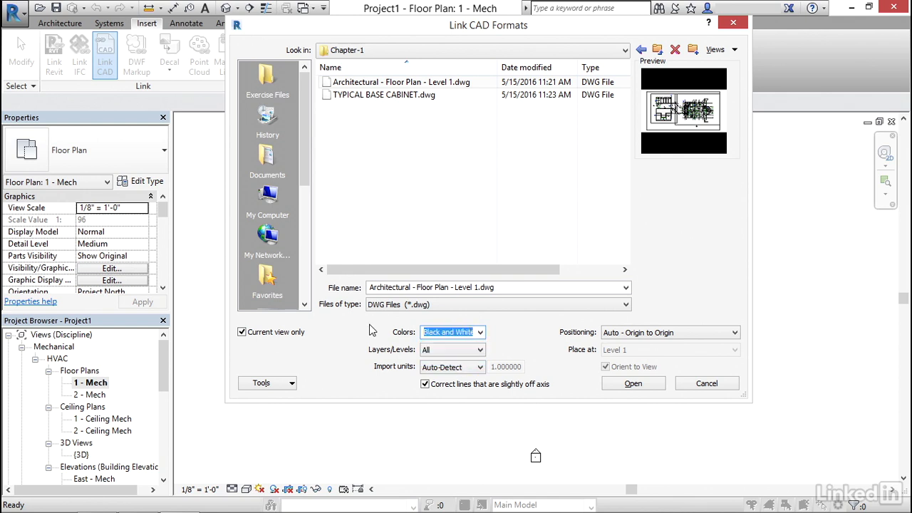
{"action": "mouse_move", "coordinate": [390, 335]}
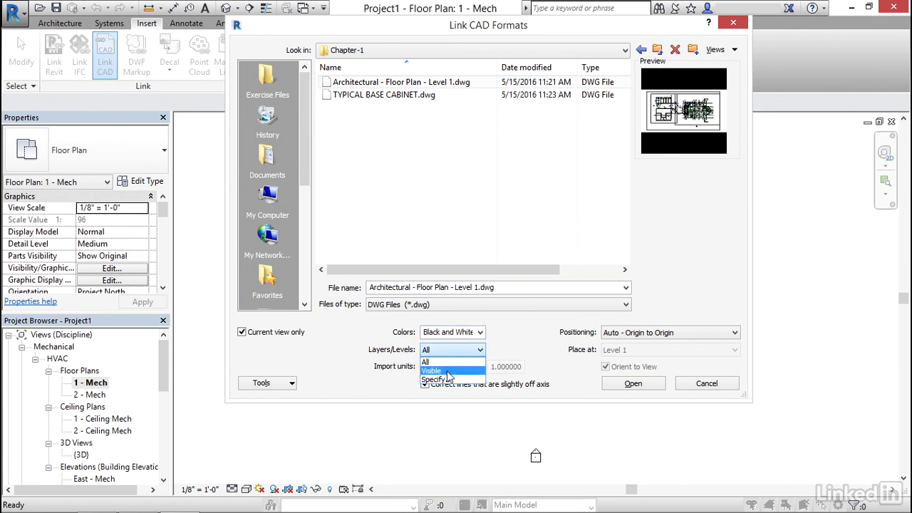
{"action": "left_click", "coordinate": [435, 379]}
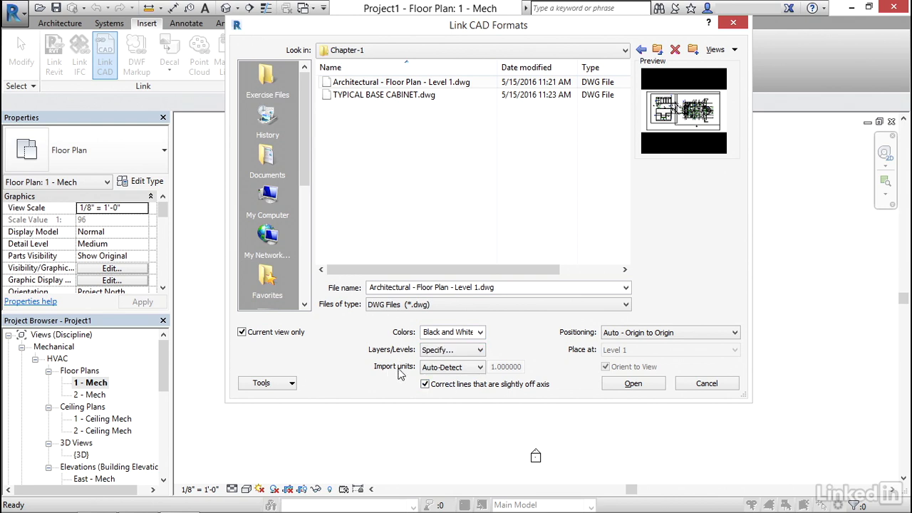
{"action": "mouse_move", "coordinate": [704, 129]}
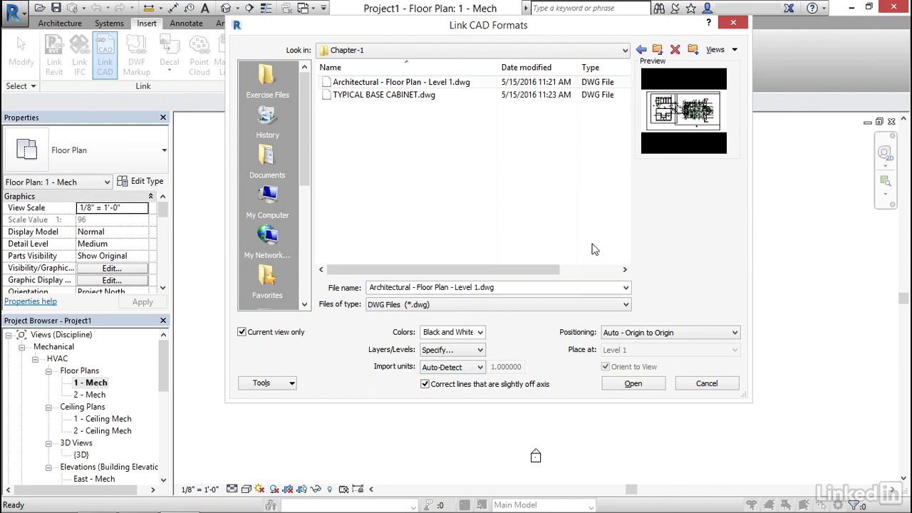
{"action": "mouse_move", "coordinate": [675, 305]}
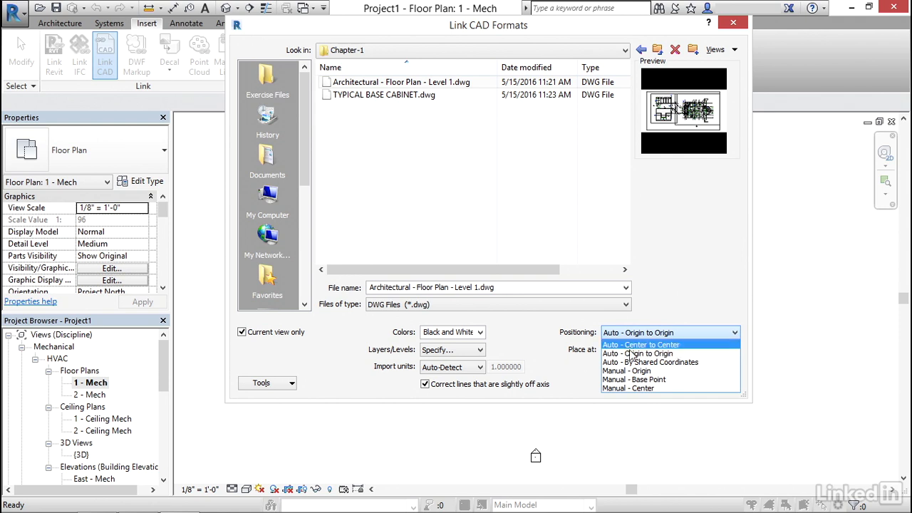
{"action": "mouse_move", "coordinate": [684, 348]}
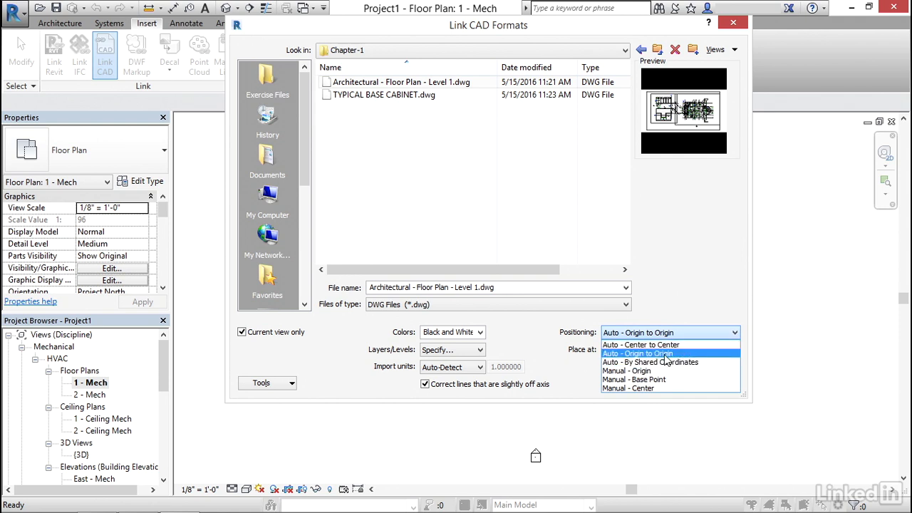
{"action": "left_click", "coordinate": [636, 353]}
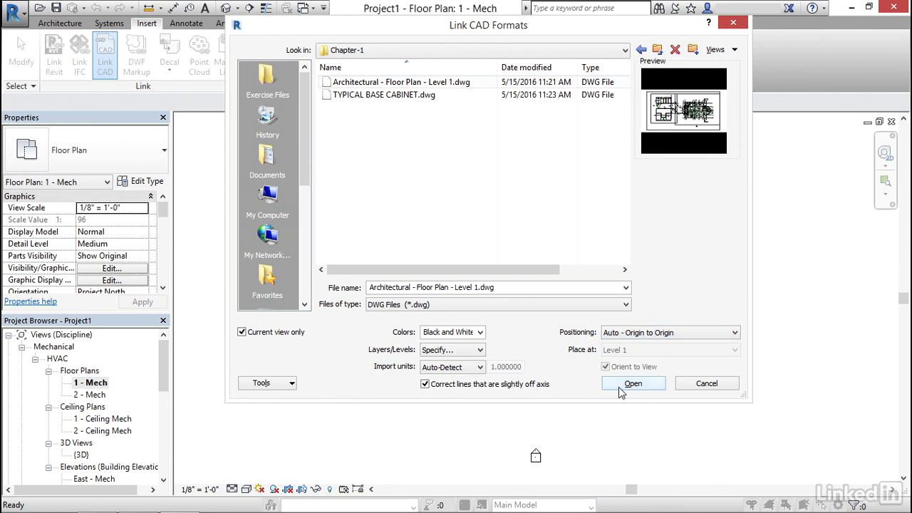
Link the drawing into 1 - Mech keeping every layer checked in Select Layers/Levels
{"action": "left_click", "coordinate": [632, 383]}
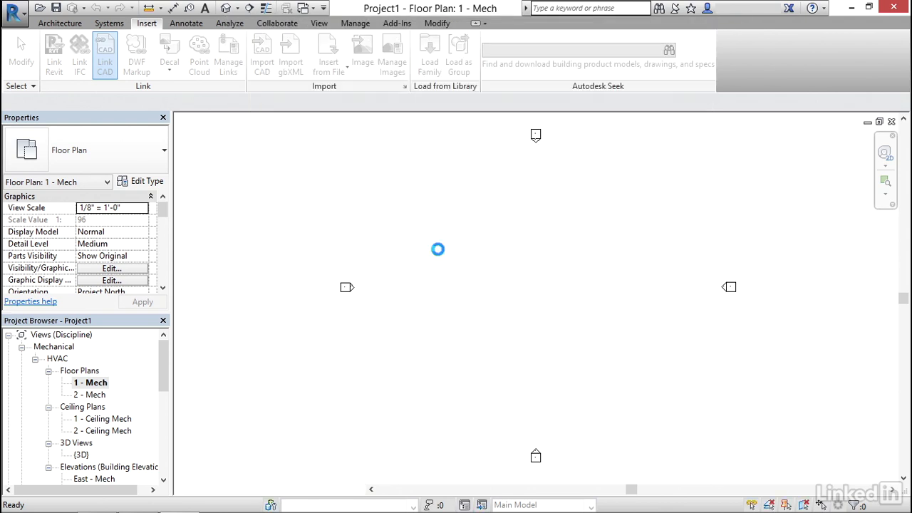
{"action": "left_click", "coordinate": [105, 50]}
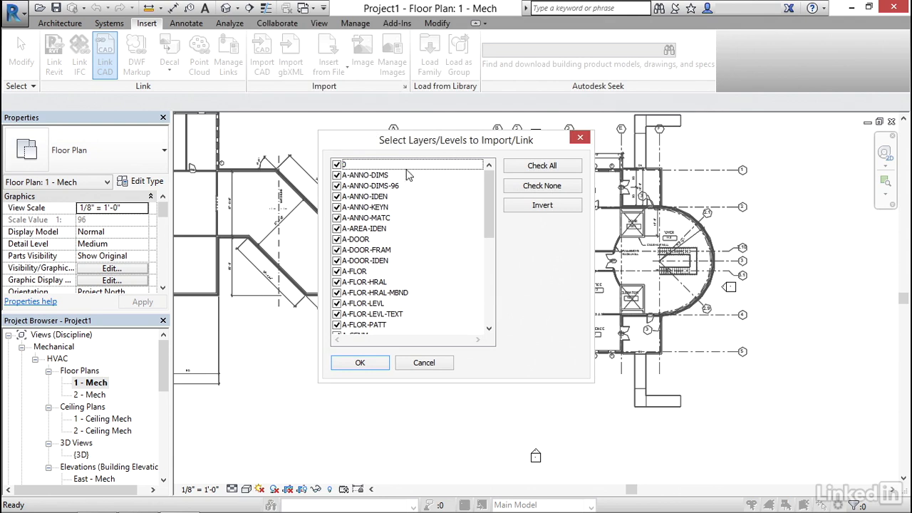
{"action": "scroll", "scroll_direction": "down", "scroll_amount": 3}
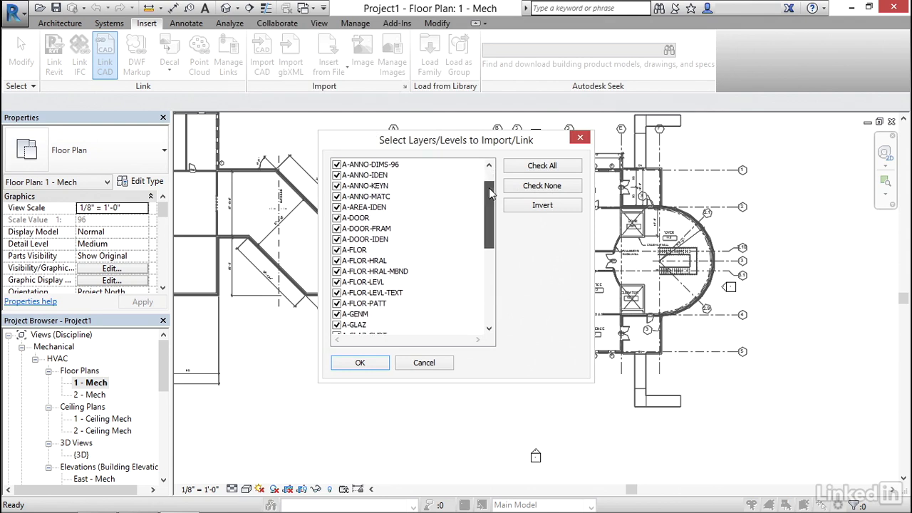
{"action": "scroll", "scroll_direction": "down", "scroll_amount": 3}
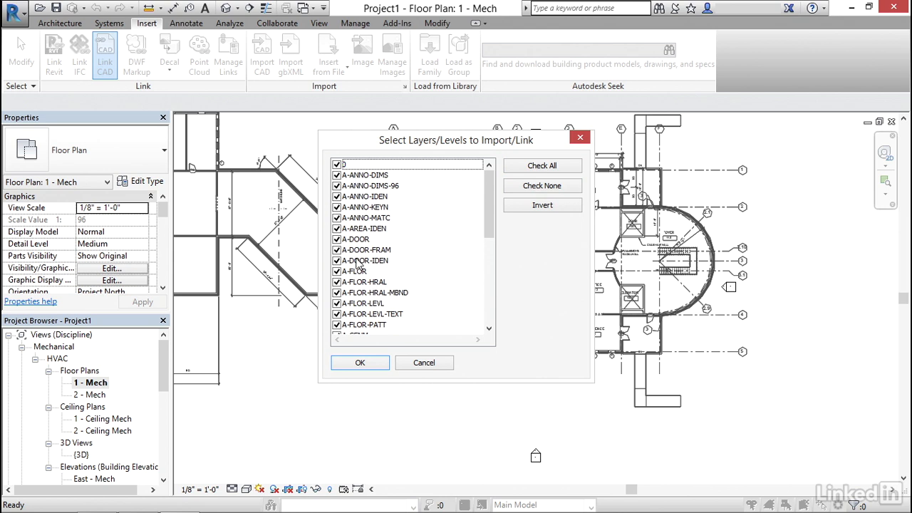
{"action": "left_click", "coordinate": [359, 363]}
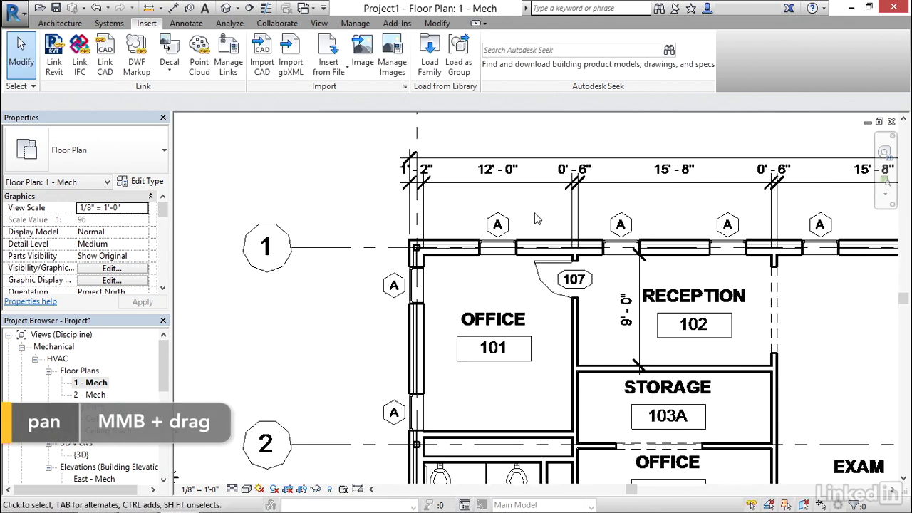
{"action": "scroll", "scroll_direction": "down", "scroll_amount": 3}
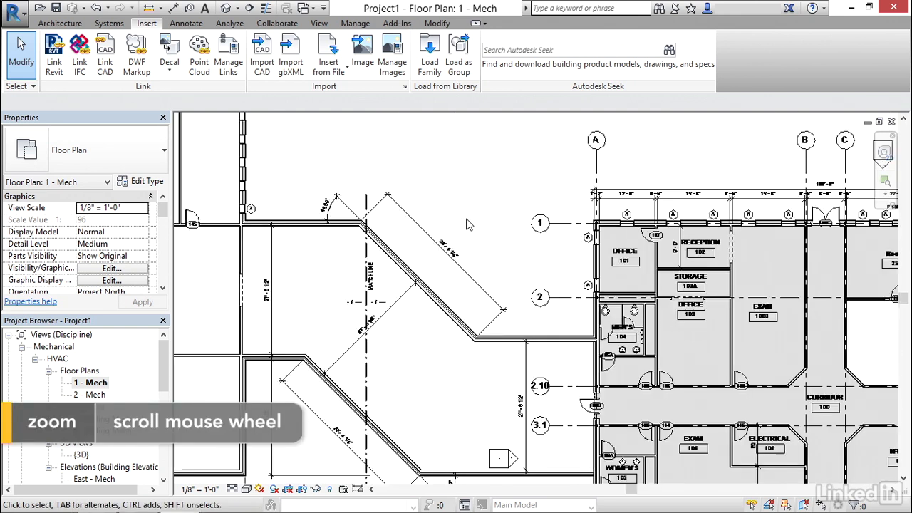
{"action": "scroll", "scroll_direction": "down", "scroll_amount": 3}
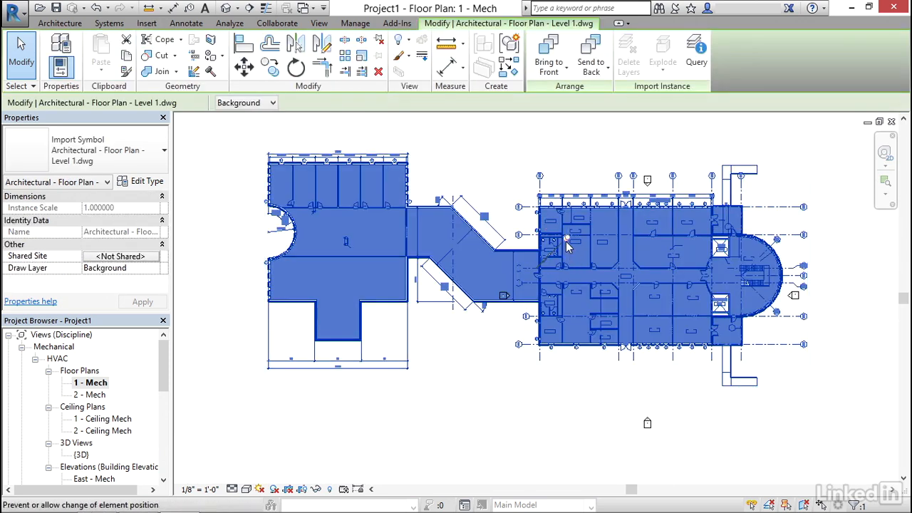
{"action": "mouse_move", "coordinate": [567, 245]}
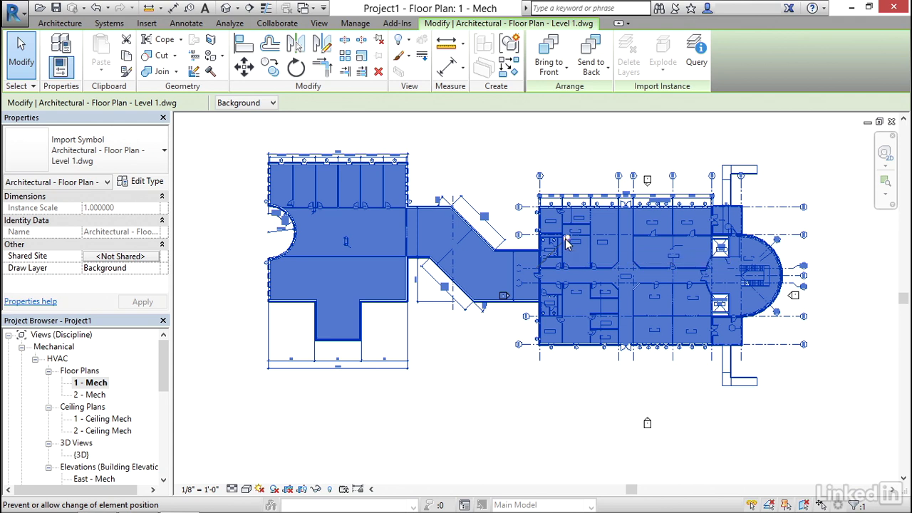
{"action": "left_click", "coordinate": [146, 22]}
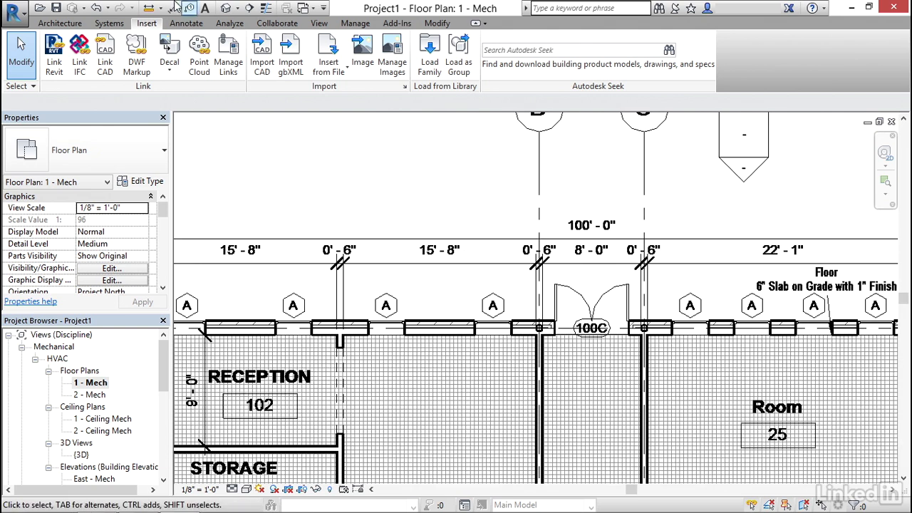
{"action": "left_click", "coordinate": [152, 7]}
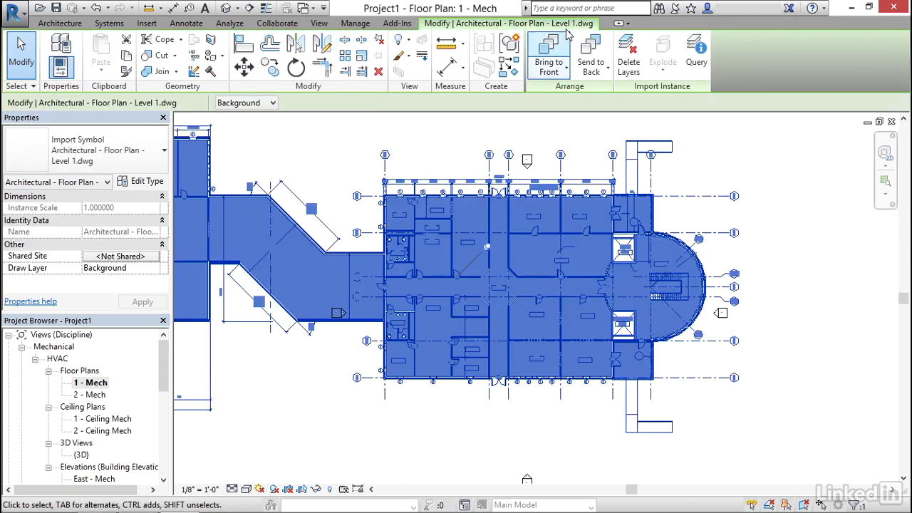
{"action": "mouse_move", "coordinate": [696, 50]}
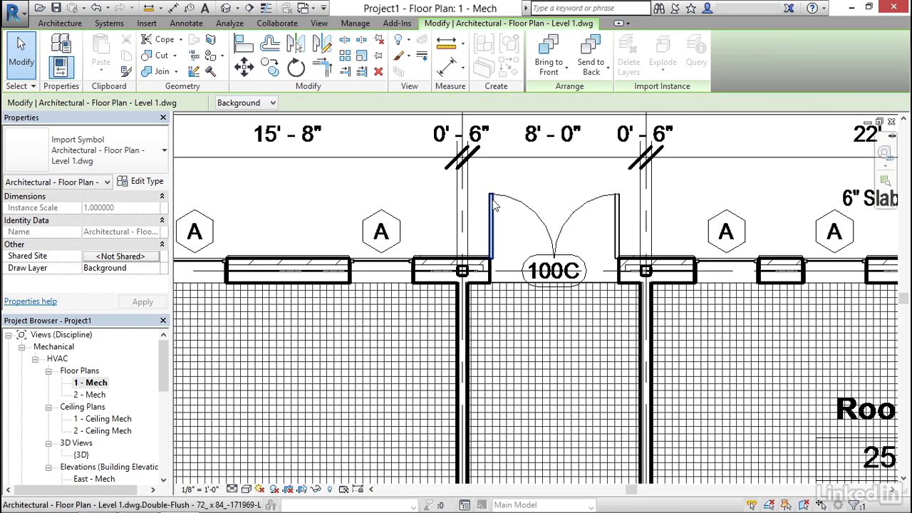
{"action": "left_click", "coordinate": [696, 55]}
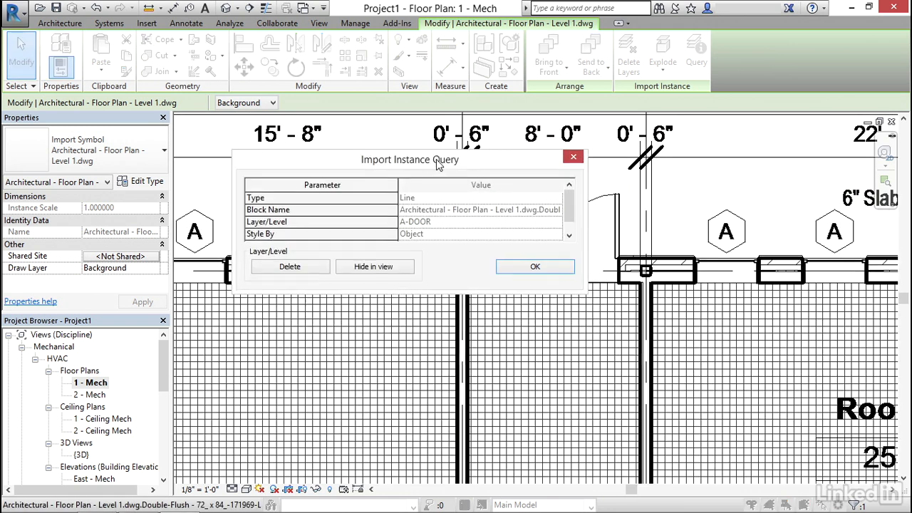
{"action": "left_click_drag", "start_coordinate": [410, 159], "coordinate": [375, 113]}
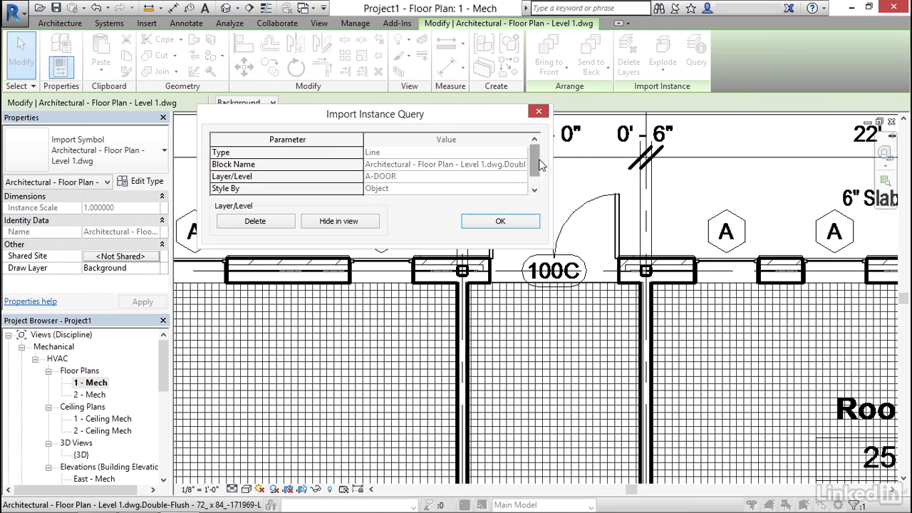
{"action": "mouse_move", "coordinate": [299, 182]}
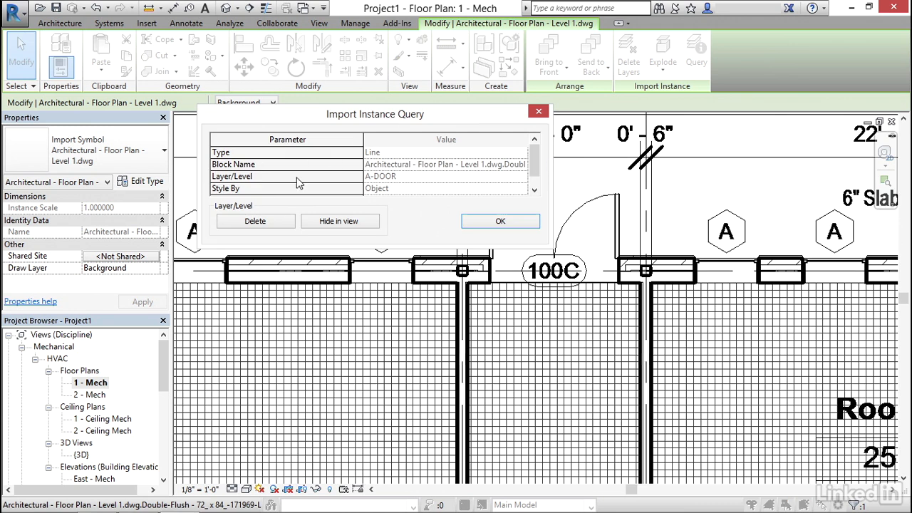
{"action": "left_click", "coordinate": [534, 160]}
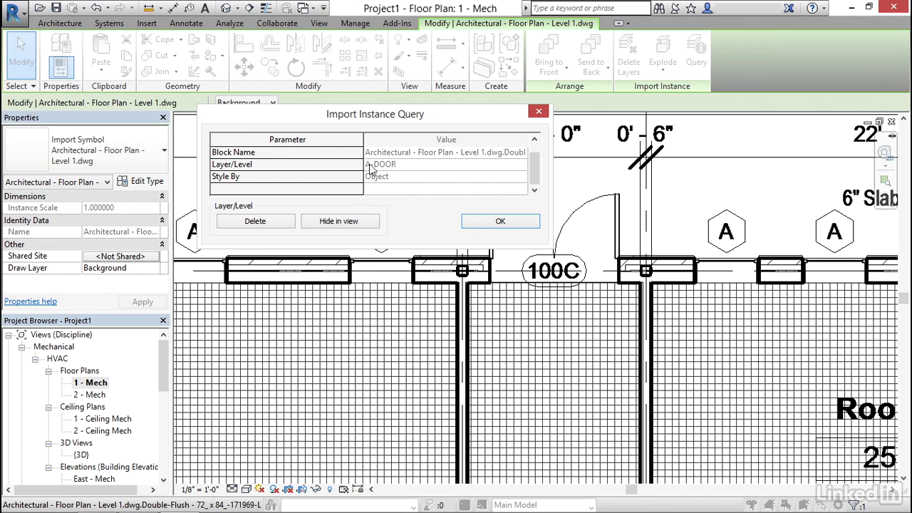
{"action": "left_click", "coordinate": [500, 220]}
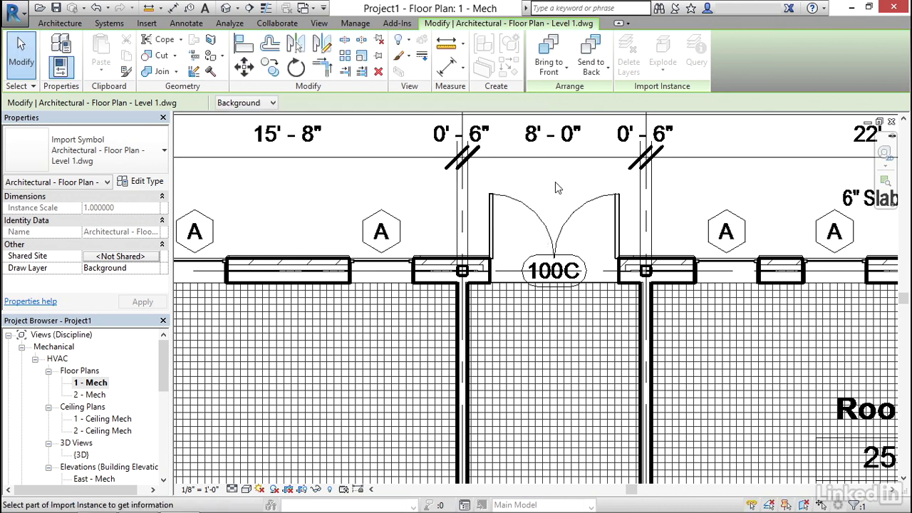
{"action": "left_click", "coordinate": [146, 22]}
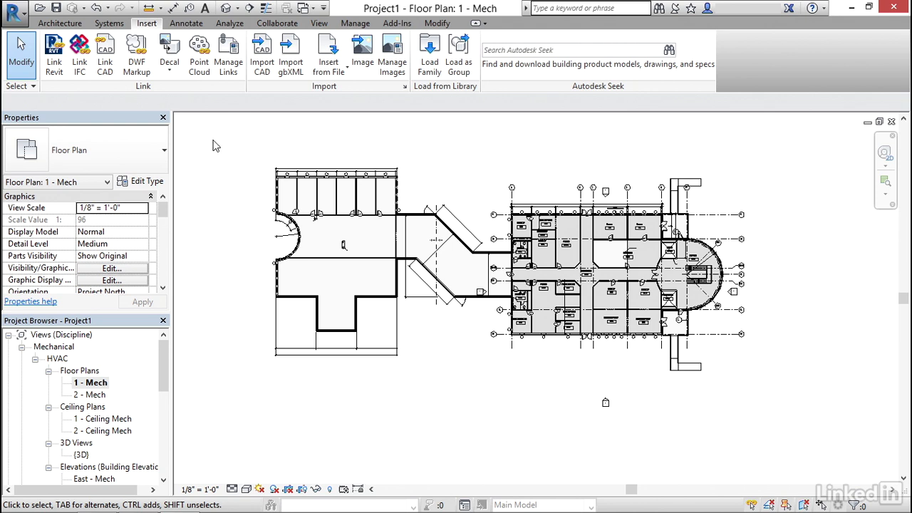
Create a drafting view named Cabinet at 1 1/2" = 1'-0" scale and open it
{"action": "left_click", "coordinate": [319, 23]}
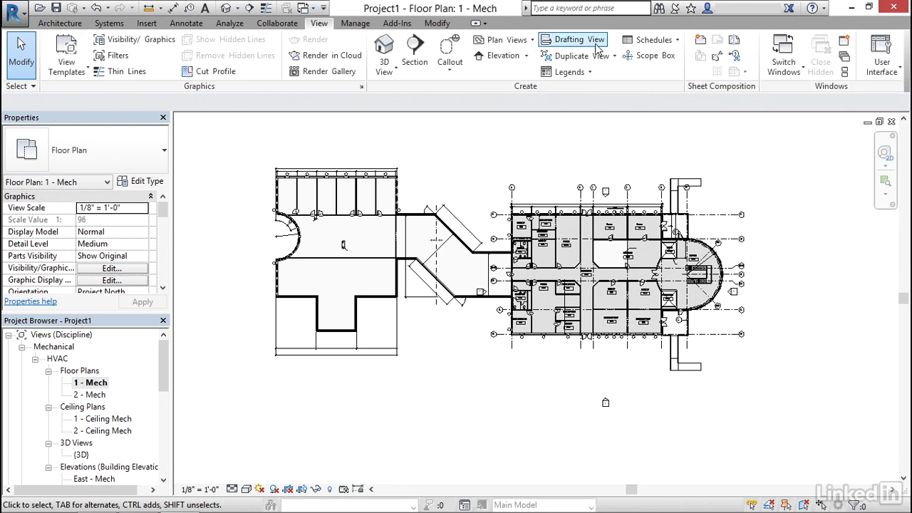
{"action": "left_click", "coordinate": [573, 39]}
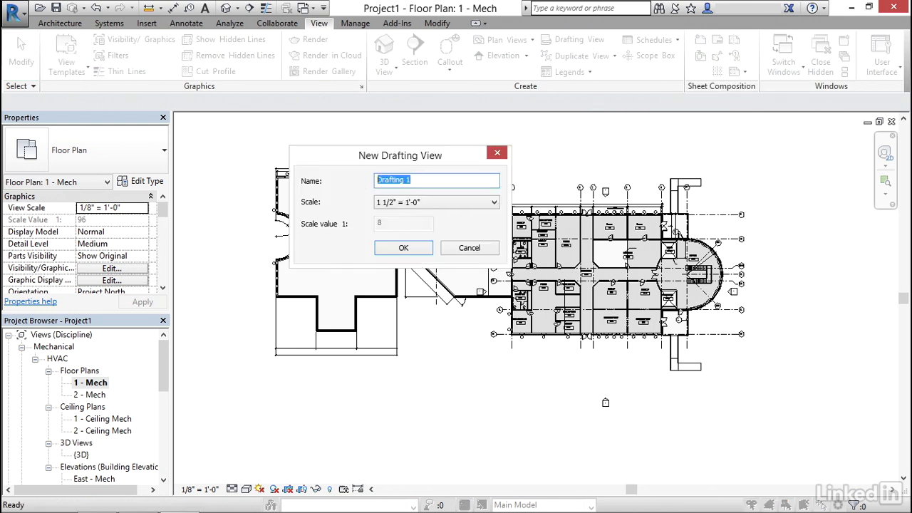
{"action": "type", "text": "Cabinet"}
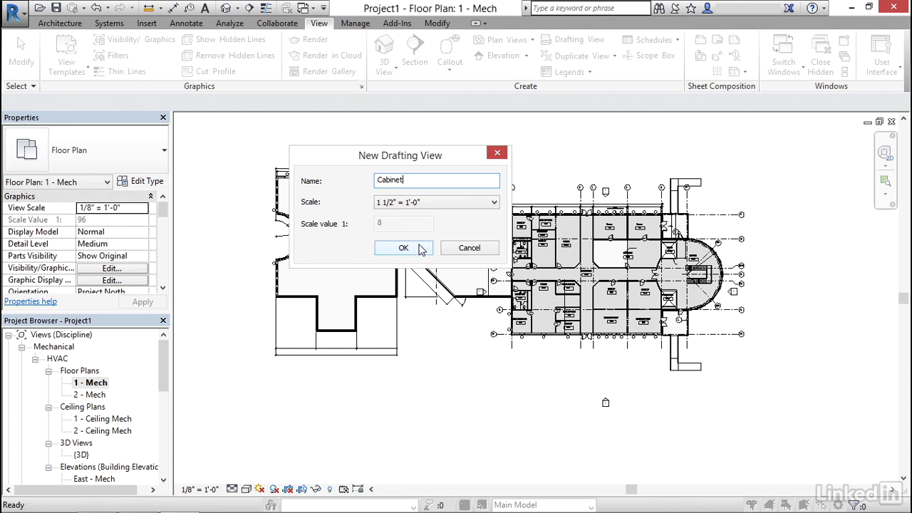
{"action": "left_click", "coordinate": [403, 247]}
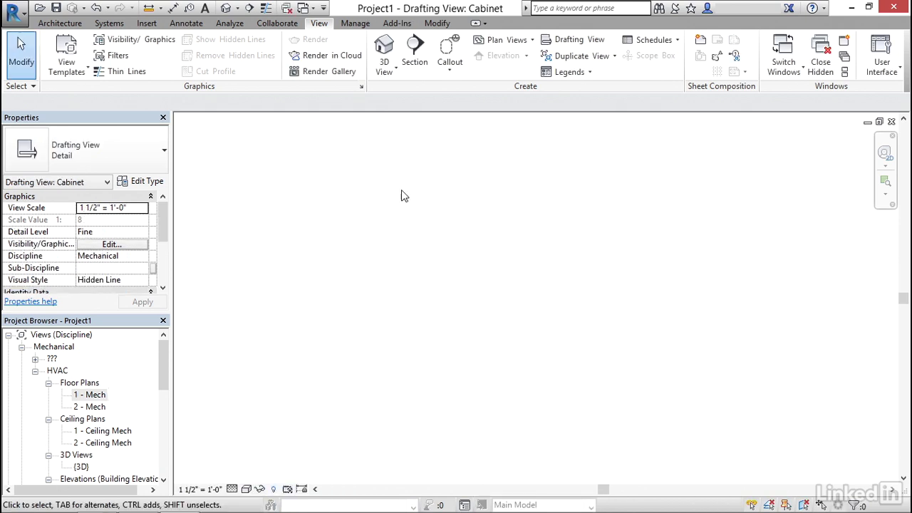
Import TYPICAL BASE CABINET.dwg with Visible layers only, placed Auto - Center to Center
{"action": "left_click", "coordinate": [146, 23]}
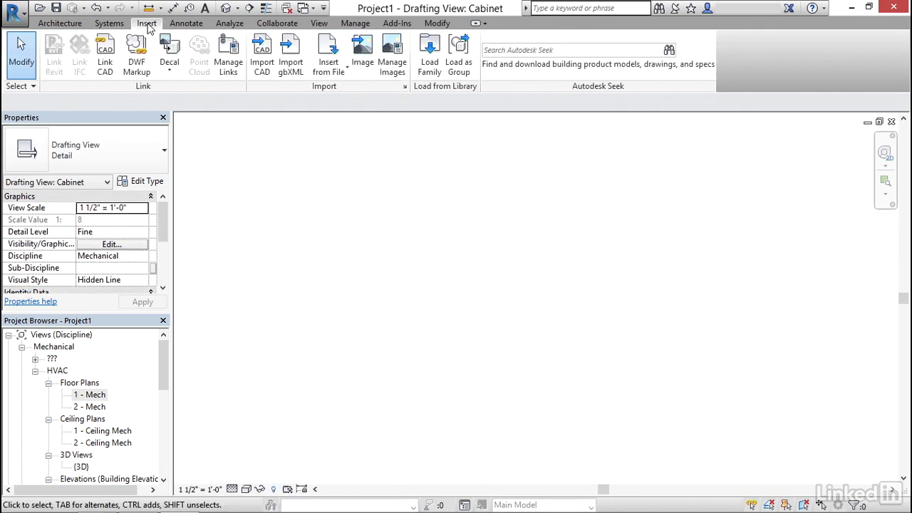
{"action": "mouse_move", "coordinate": [261, 53]}
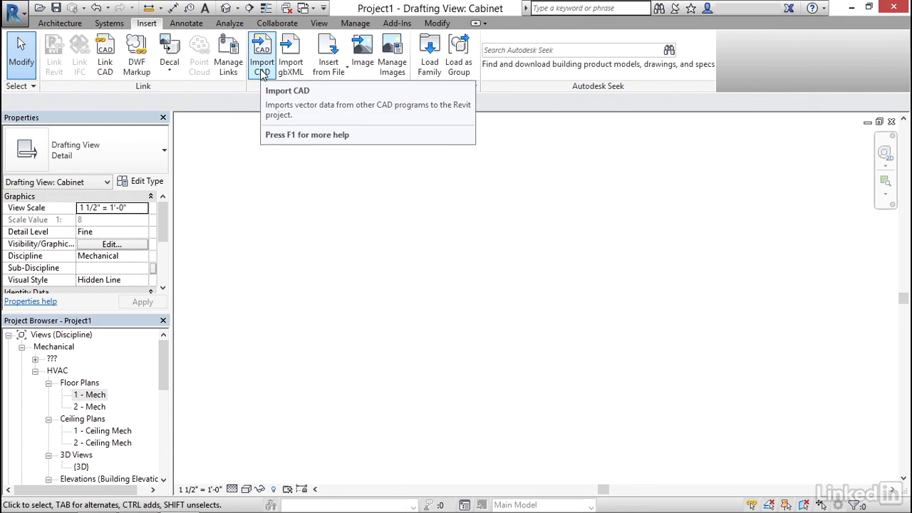
{"action": "left_click", "coordinate": [261, 53]}
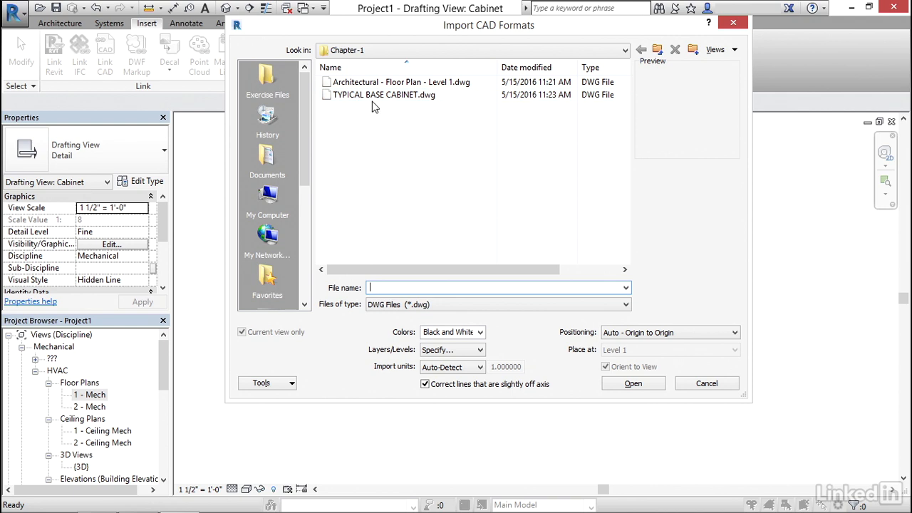
{"action": "left_click", "coordinate": [384, 95]}
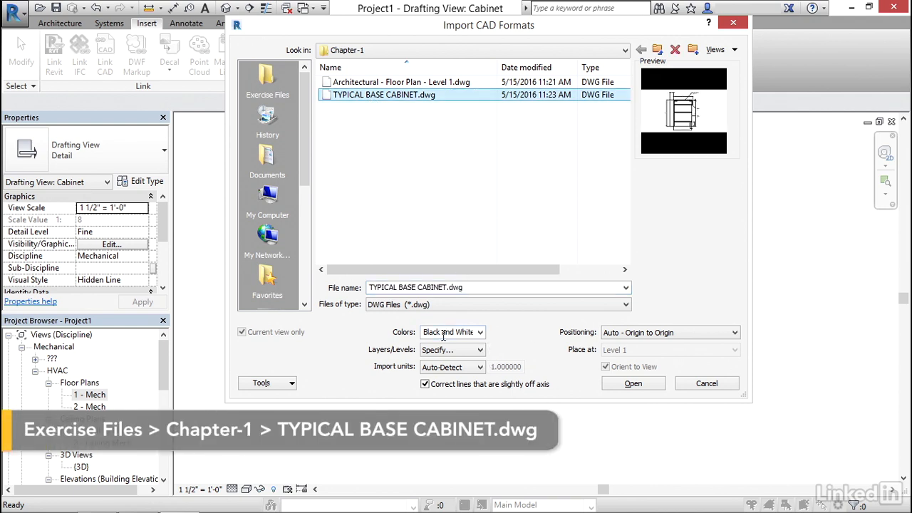
{"action": "left_click", "coordinate": [480, 349]}
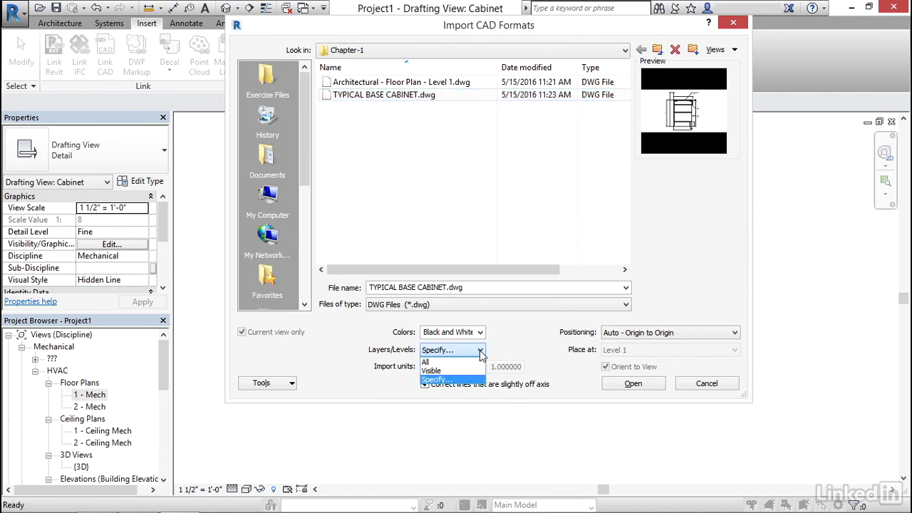
{"action": "left_click", "coordinate": [431, 369]}
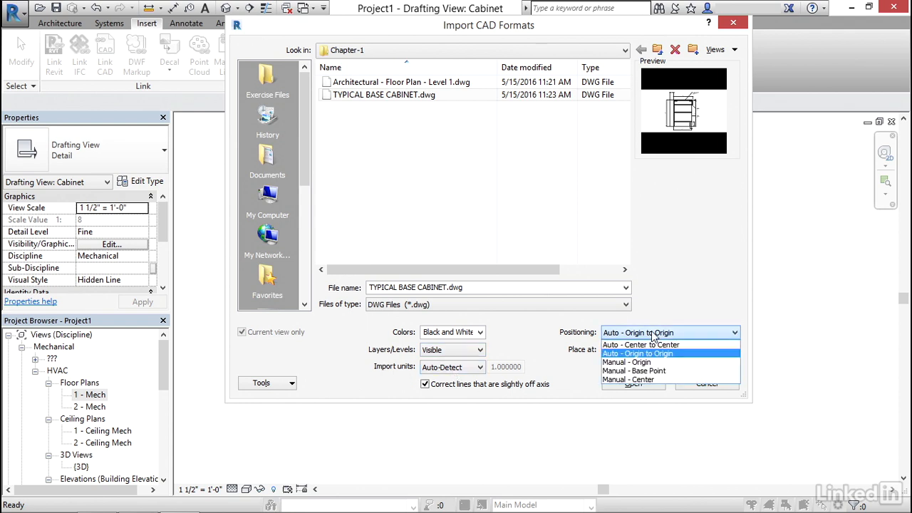
{"action": "mouse_move", "coordinate": [648, 344]}
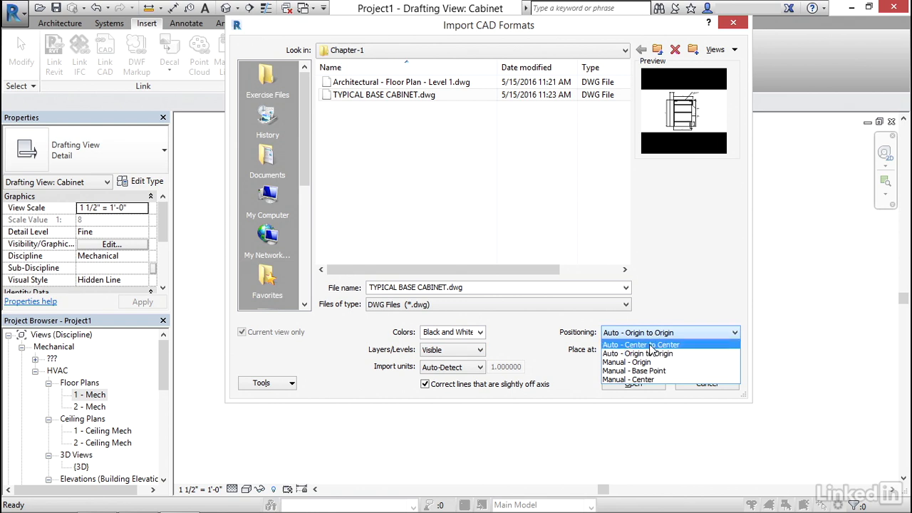
{"action": "left_click", "coordinate": [640, 344]}
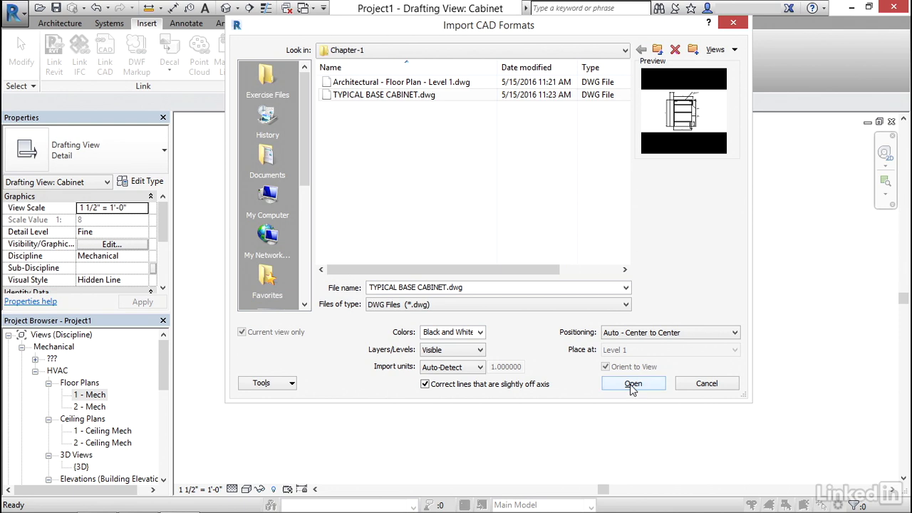
{"action": "left_click", "coordinate": [632, 383]}
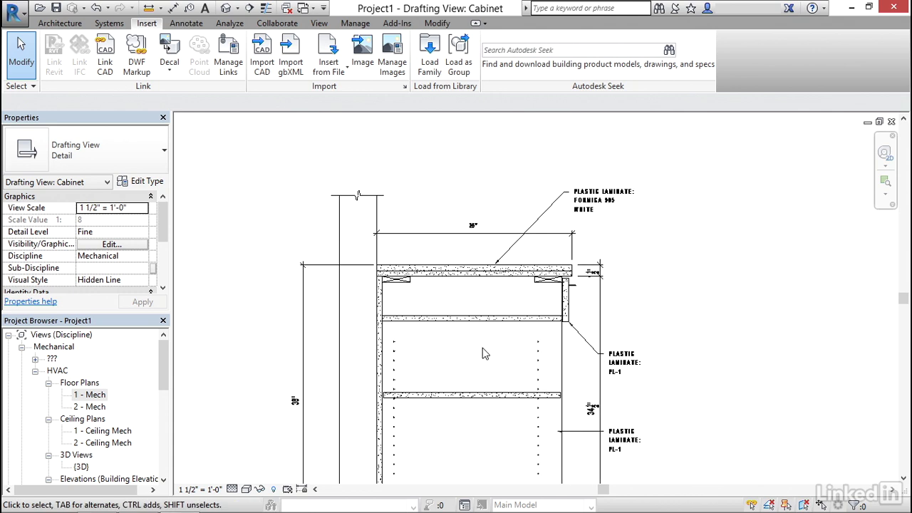
{"action": "mouse_move", "coordinate": [470, 259]}
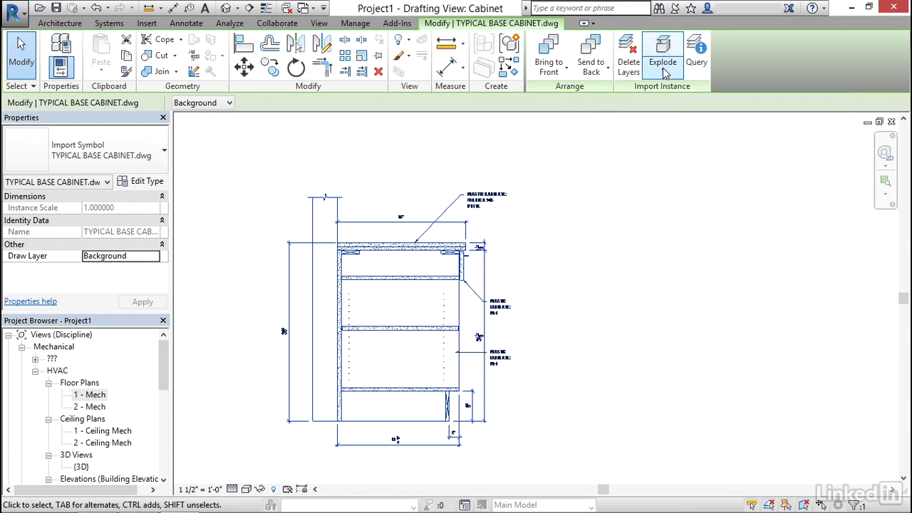
{"action": "left_click", "coordinate": [662, 54]}
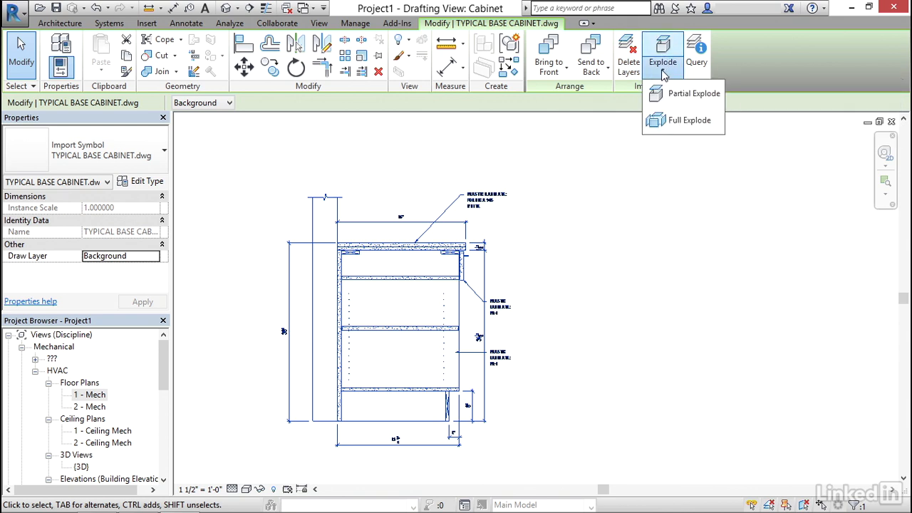
{"action": "mouse_move", "coordinate": [684, 120]}
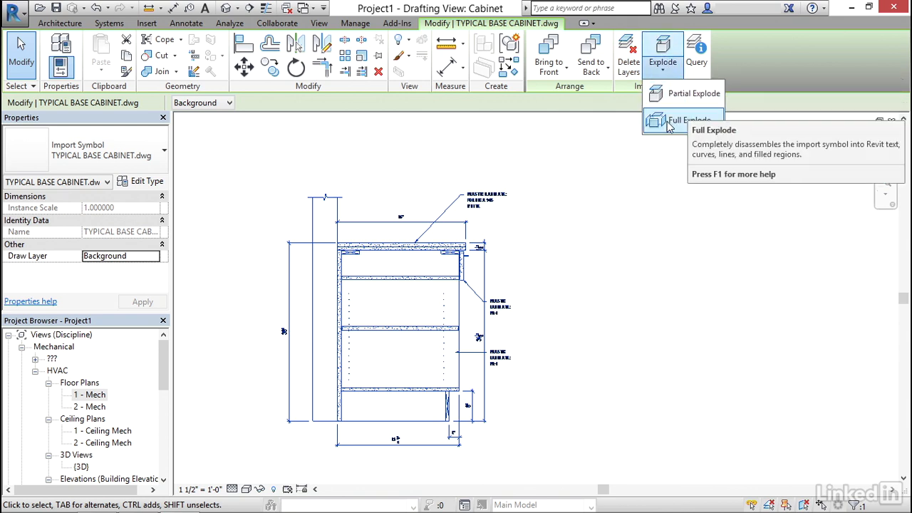
{"action": "mouse_move", "coordinate": [680, 93]}
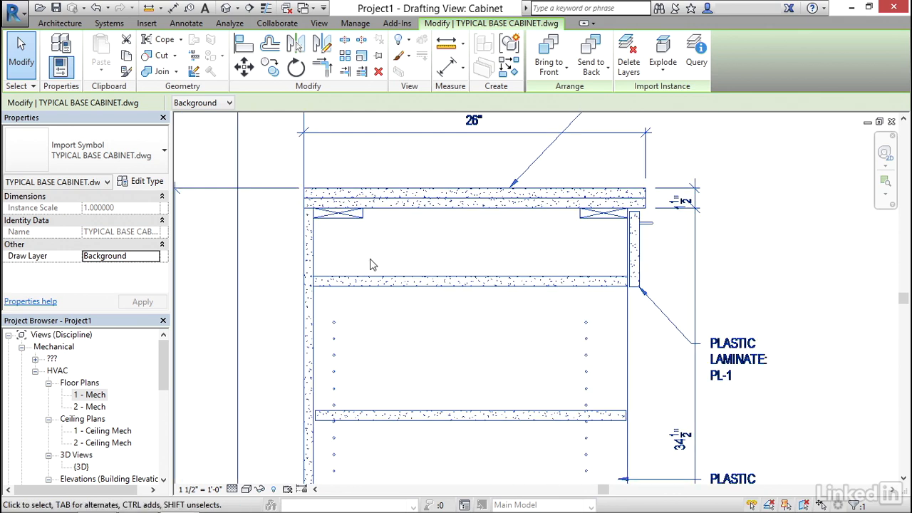
{"action": "left_click", "coordinate": [146, 23]}
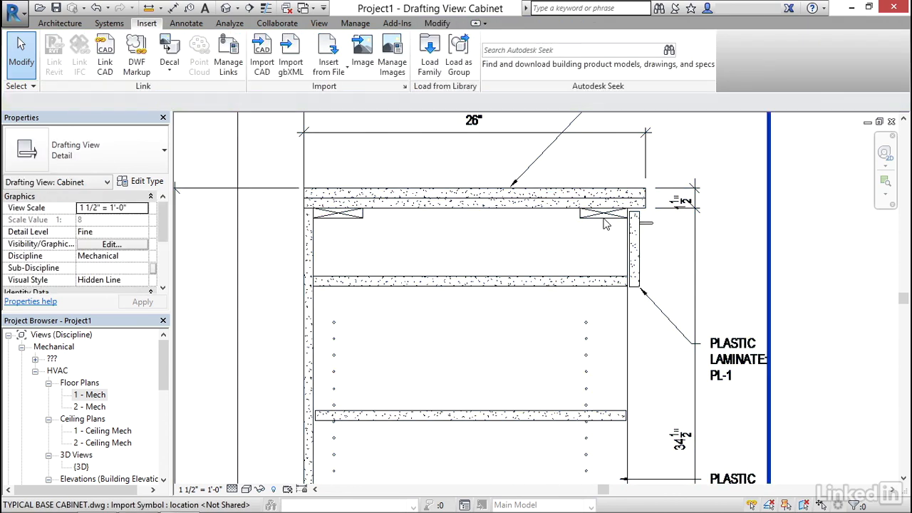
{"action": "mouse_move", "coordinate": [602, 217]}
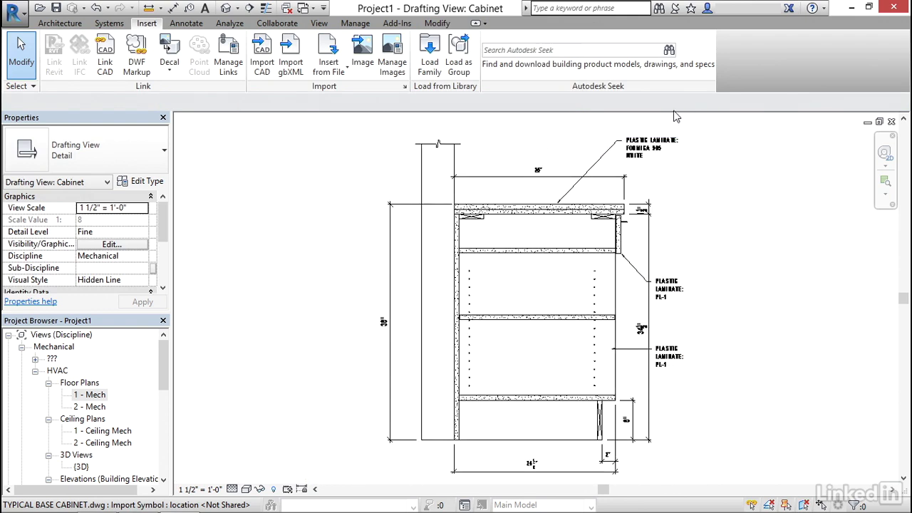
Full Explode the cabinet import and confirm WHITE is now a native text note
{"action": "left_click", "coordinate": [538, 306]}
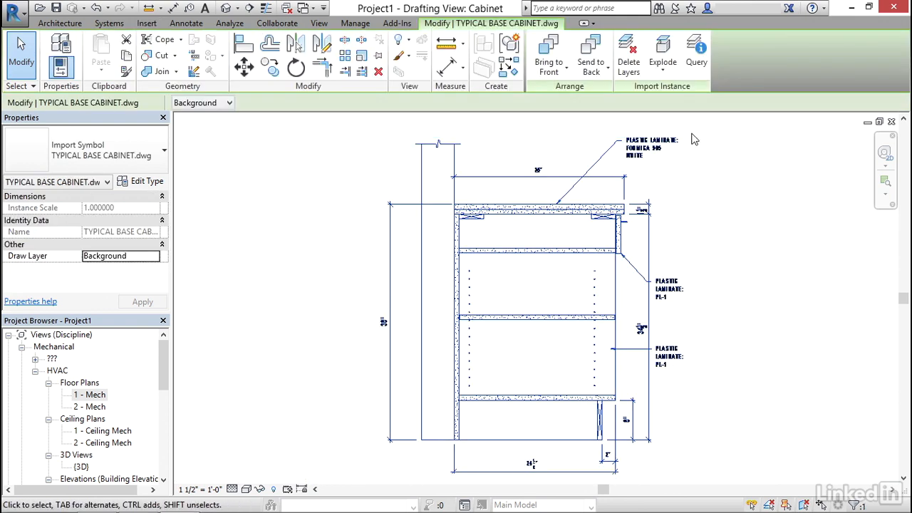
{"action": "left_click", "coordinate": [662, 53]}
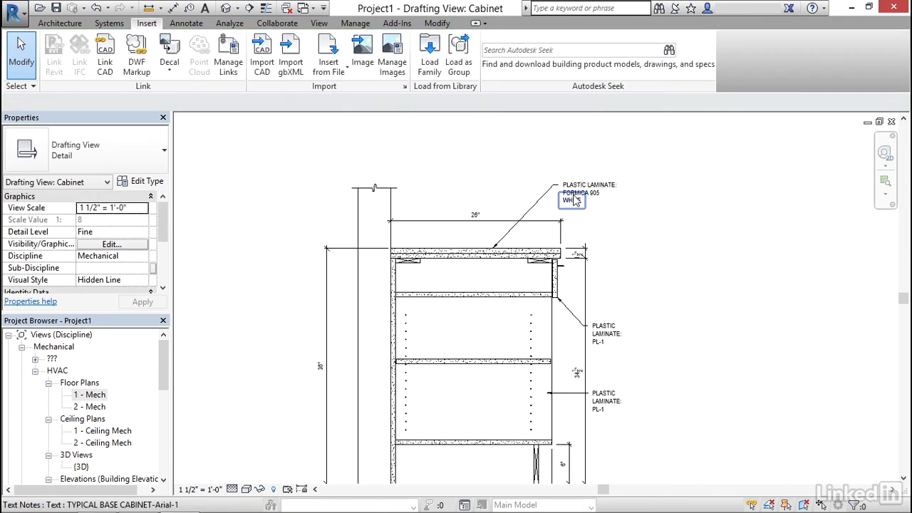
{"action": "left_click", "coordinate": [570, 199]}
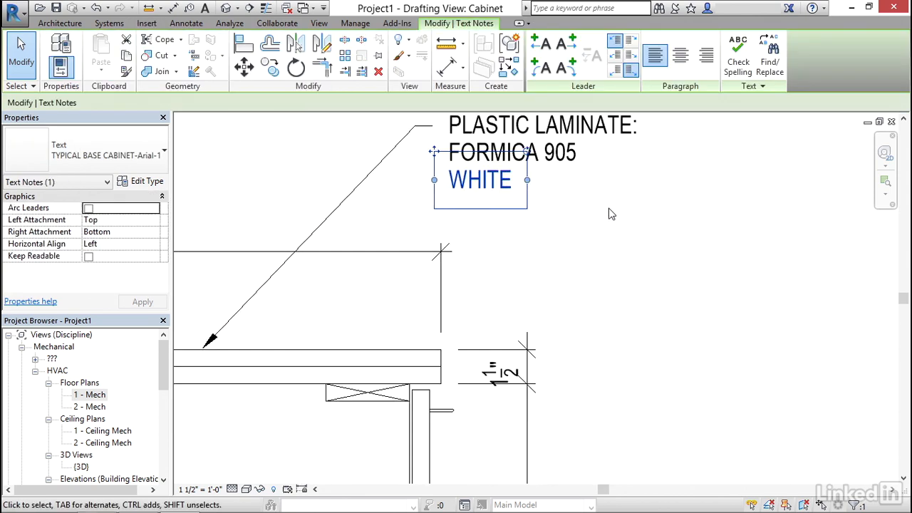